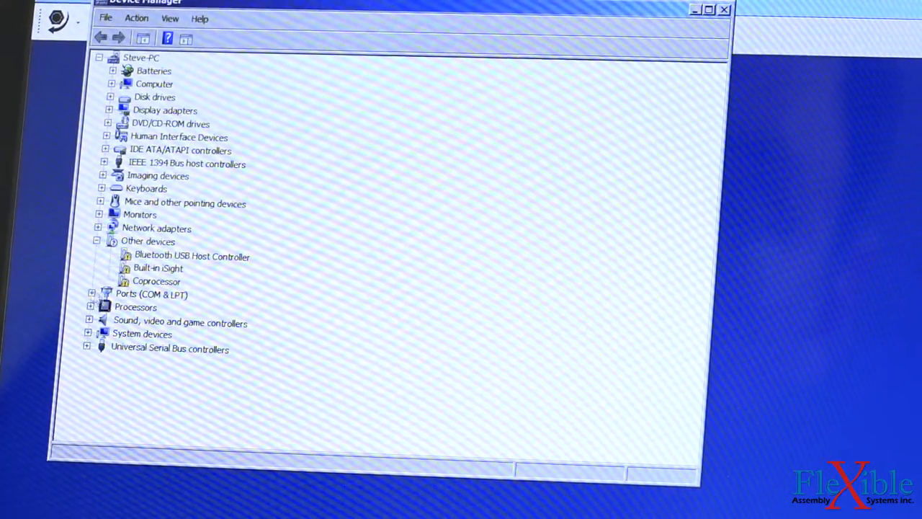
Step: Expand Ports (COM & LPT) in Device Manager and select USB Serial Port (COM5)
{"action": "left_click", "coordinate": [91, 294]}
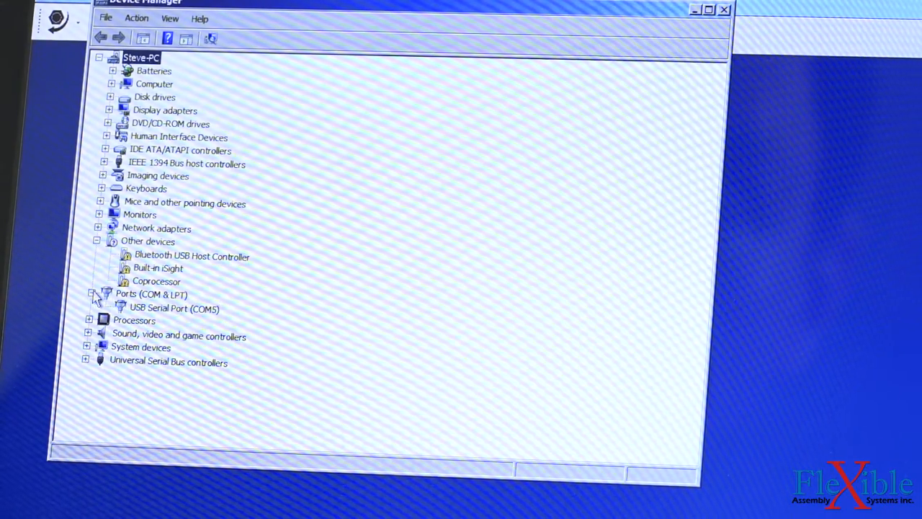
{"action": "left_click", "coordinate": [174, 308]}
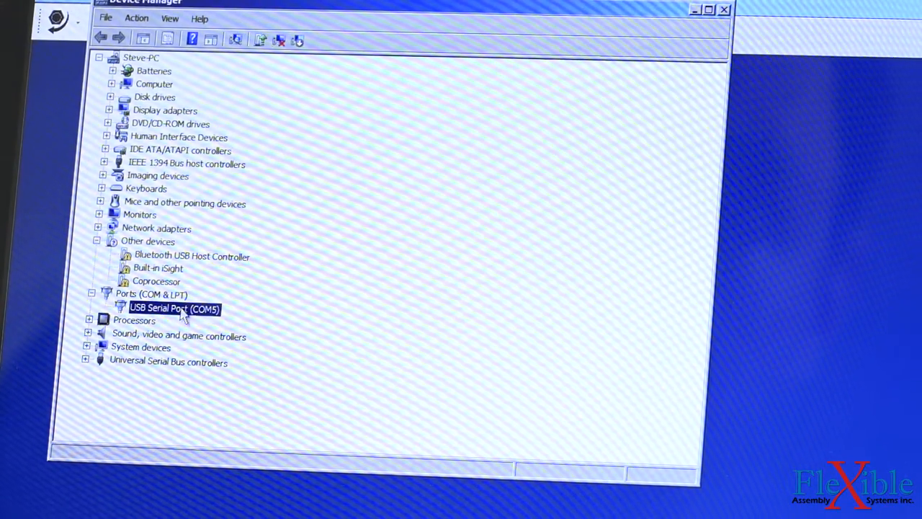
{"action": "mouse_move", "coordinate": [225, 324]}
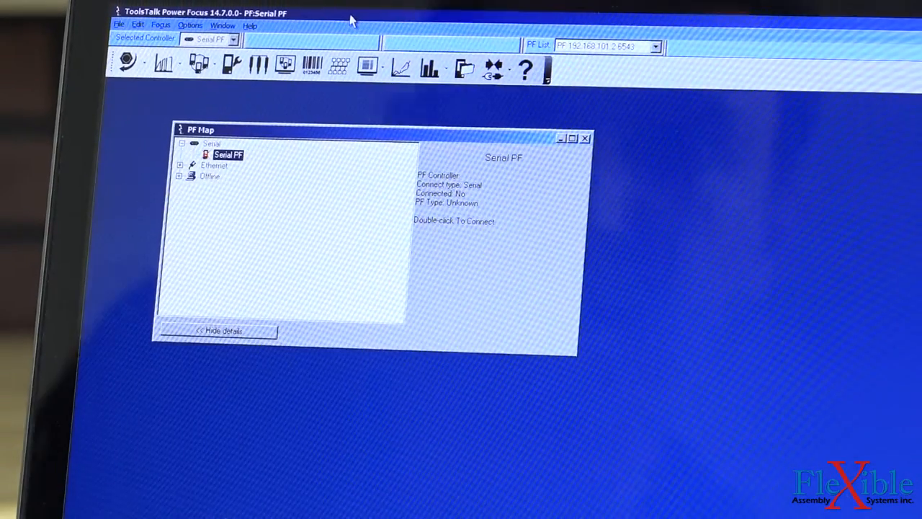
Step: Set the Communication Com port to Com 5 in ToolsTalk Settings
{"action": "left_click", "coordinate": [189, 25]}
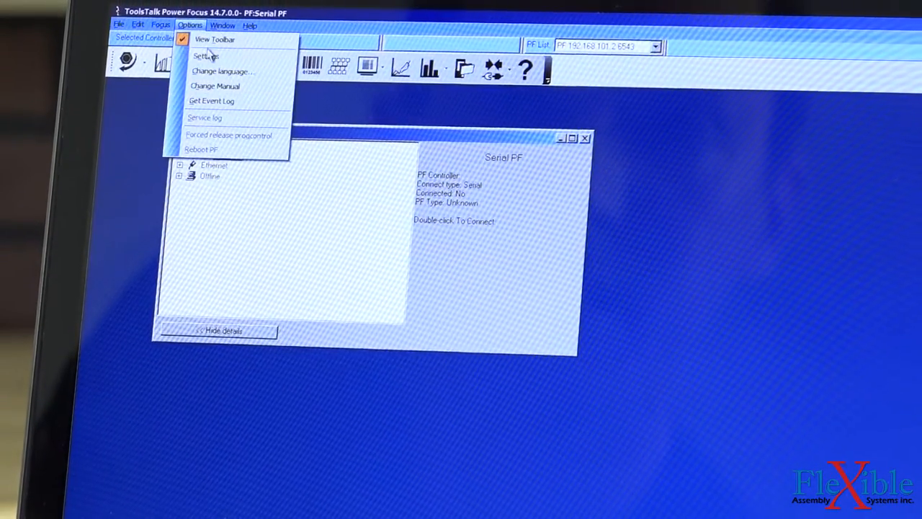
{"action": "left_click", "coordinate": [205, 56]}
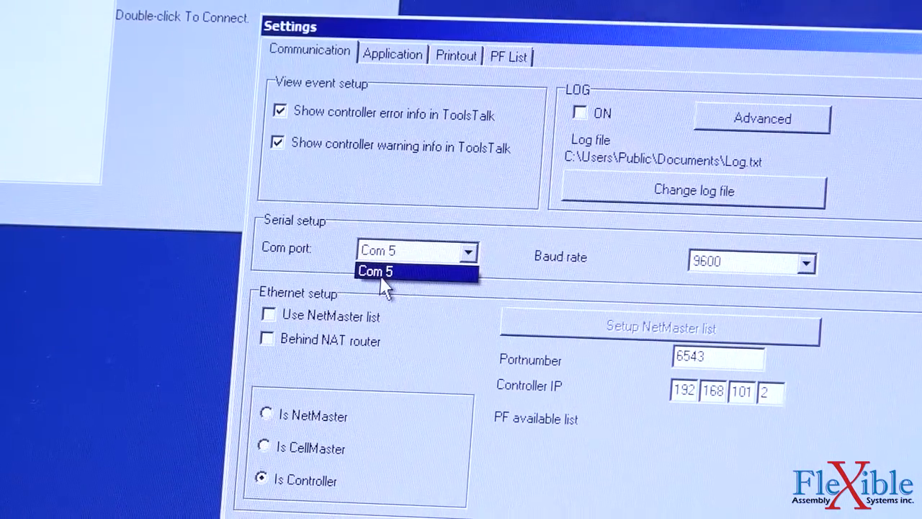
{"action": "left_click", "coordinate": [375, 271]}
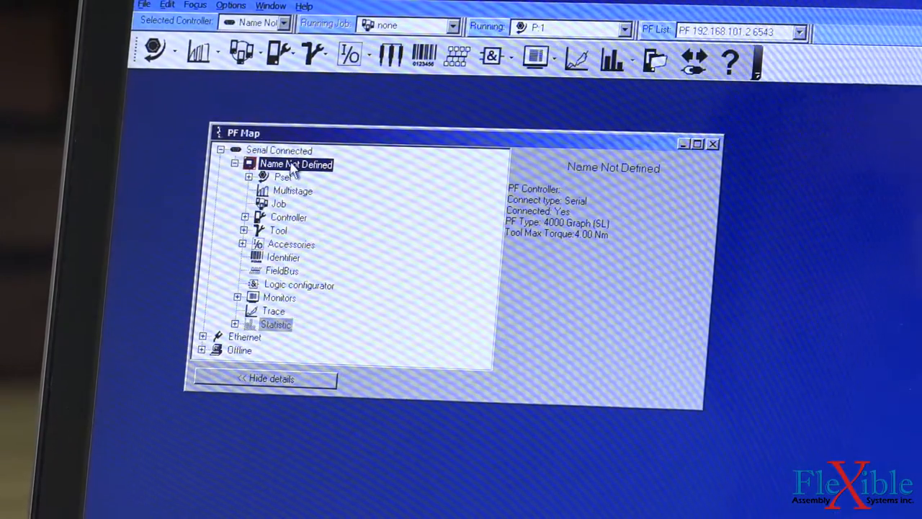
Step: Expand Pset in PF Map, view Pset 1's summary, and open its editor
{"action": "left_click", "coordinate": [248, 176]}
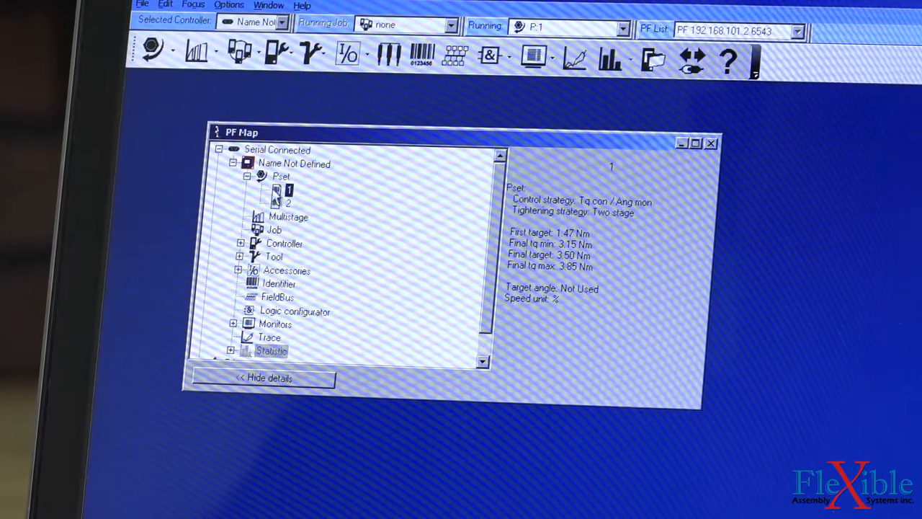
{"action": "left_click", "coordinate": [281, 177]}
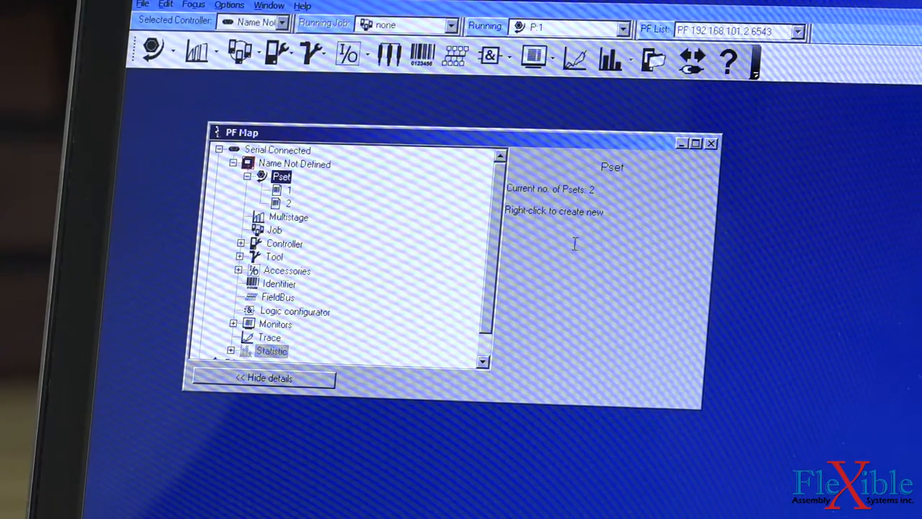
{"action": "left_click", "coordinate": [288, 190]}
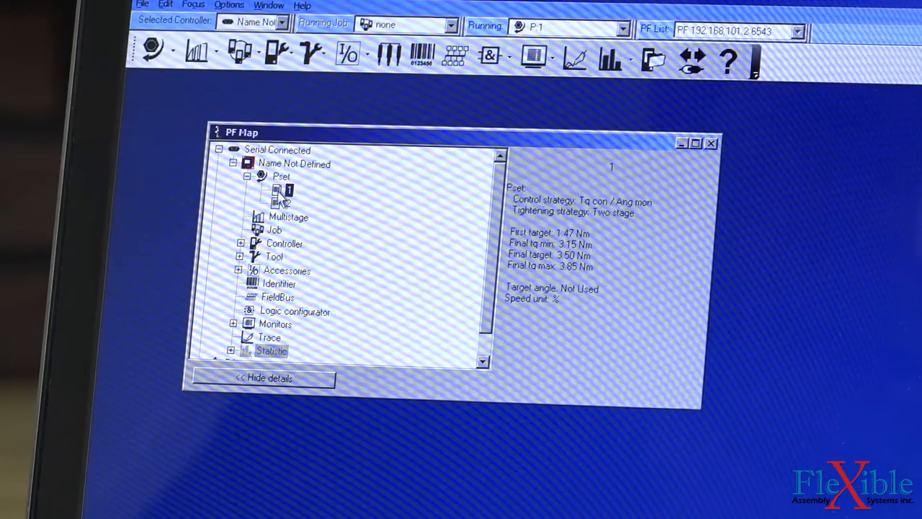
{"action": "double_click", "coordinate": [281, 193]}
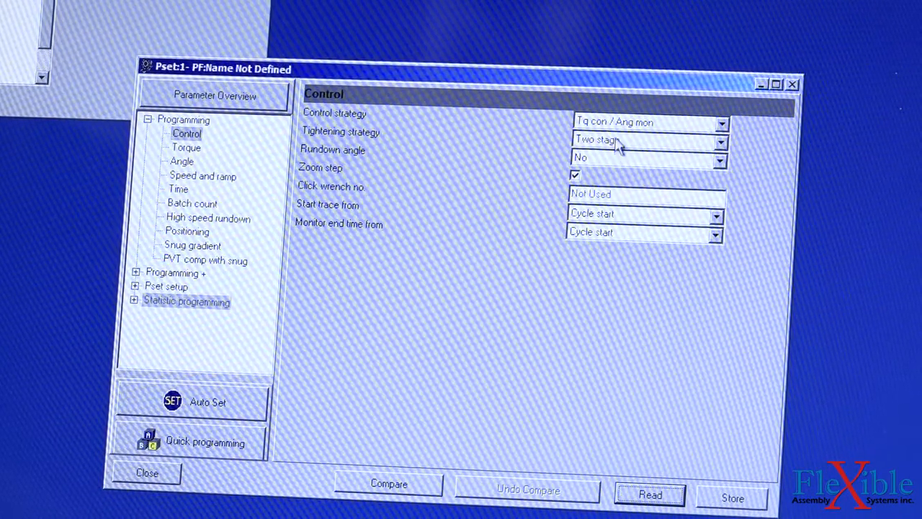
Step: Keep torque control with angle monitoring and set Final angle max to 200 degrees
{"action": "left_click", "coordinate": [721, 122]}
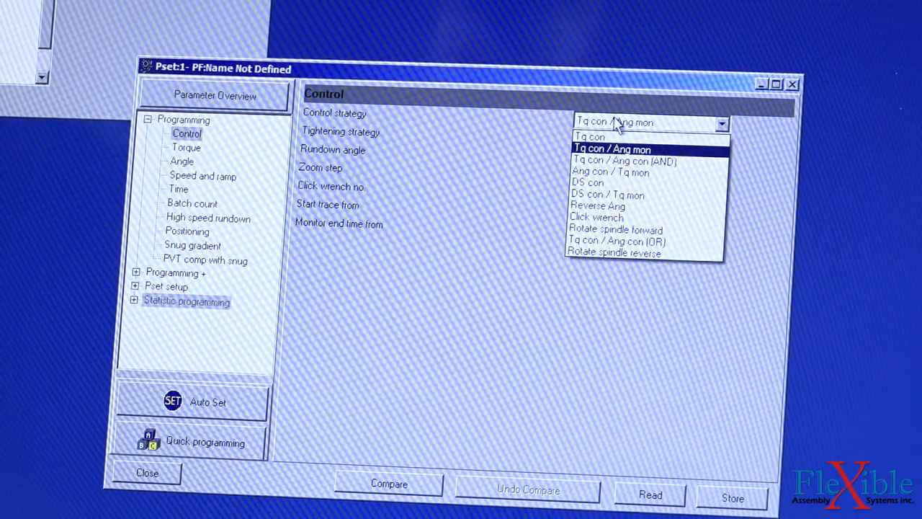
{"action": "left_click", "coordinate": [611, 149]}
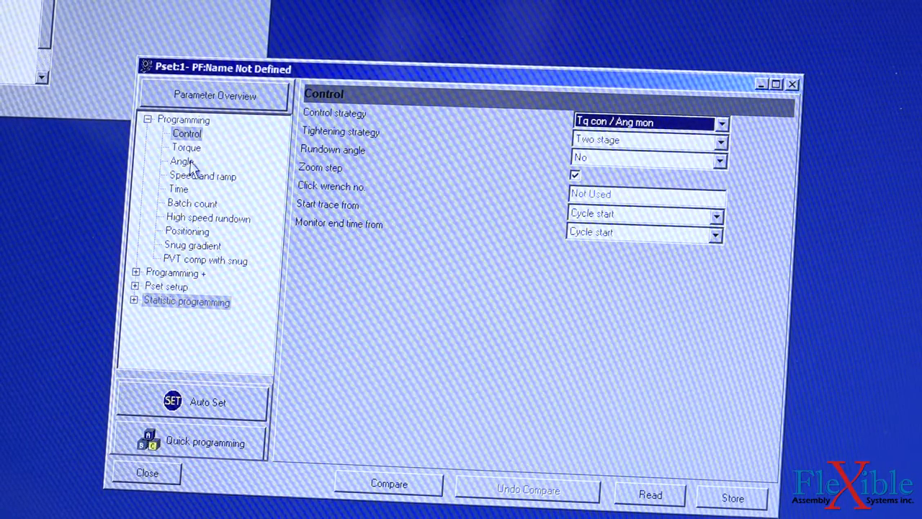
{"action": "left_click", "coordinate": [185, 147]}
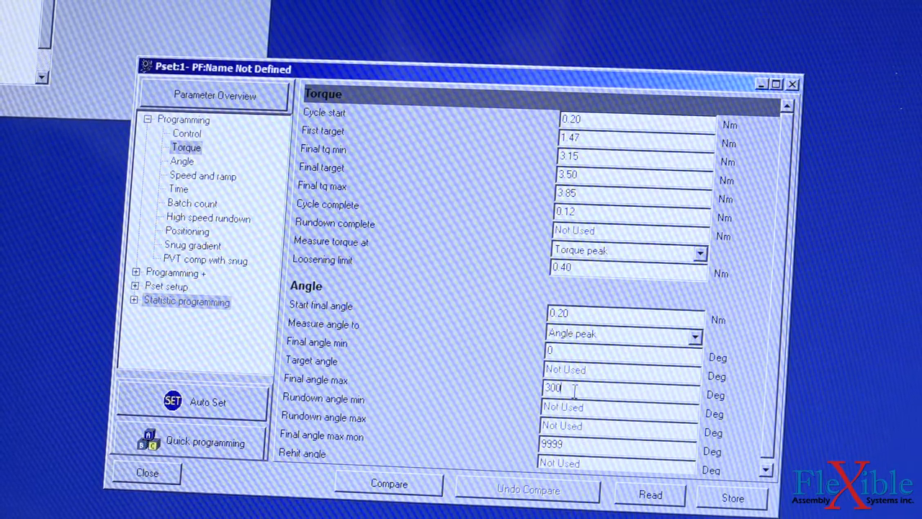
{"action": "double_click", "coordinate": [553, 387]}
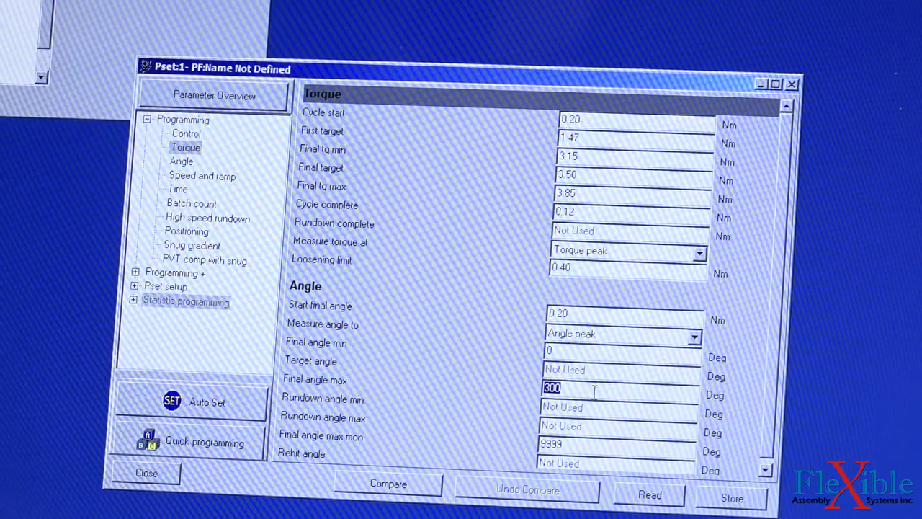
{"action": "type", "text": "180"}
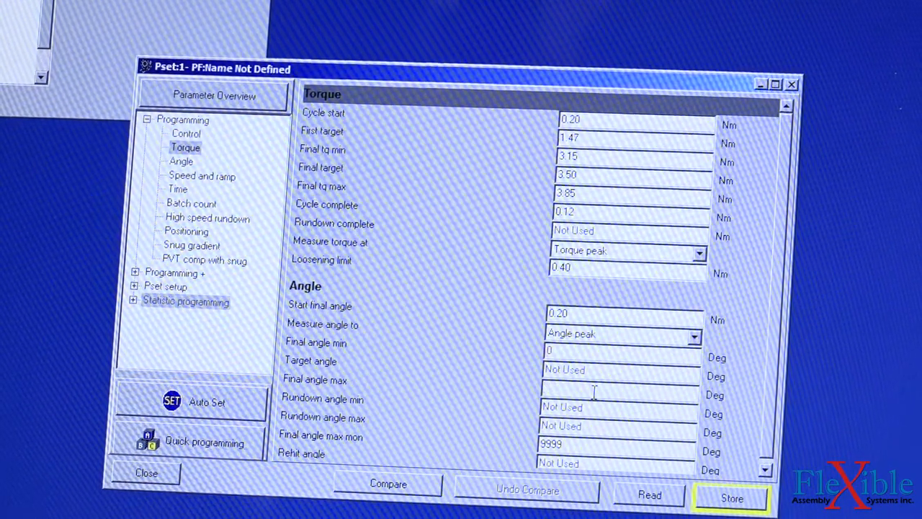
{"action": "type", "text": "200"}
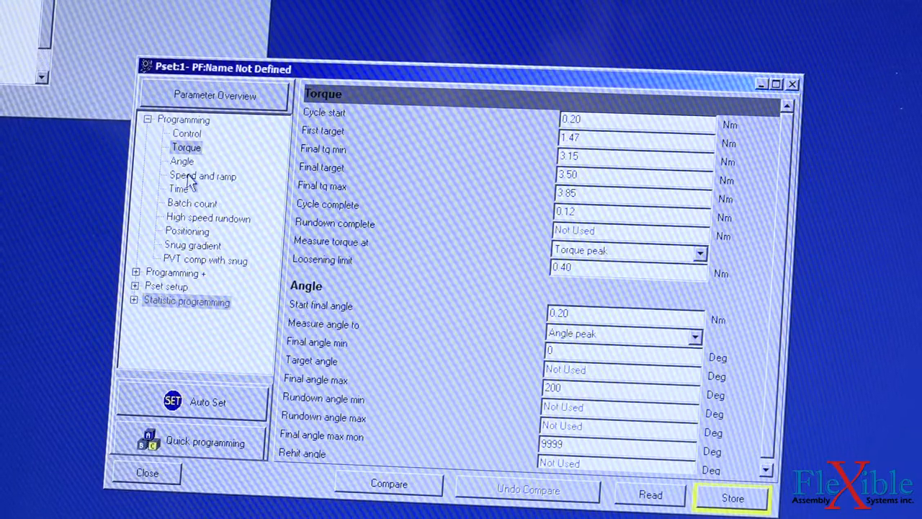
{"action": "left_click", "coordinate": [181, 161]}
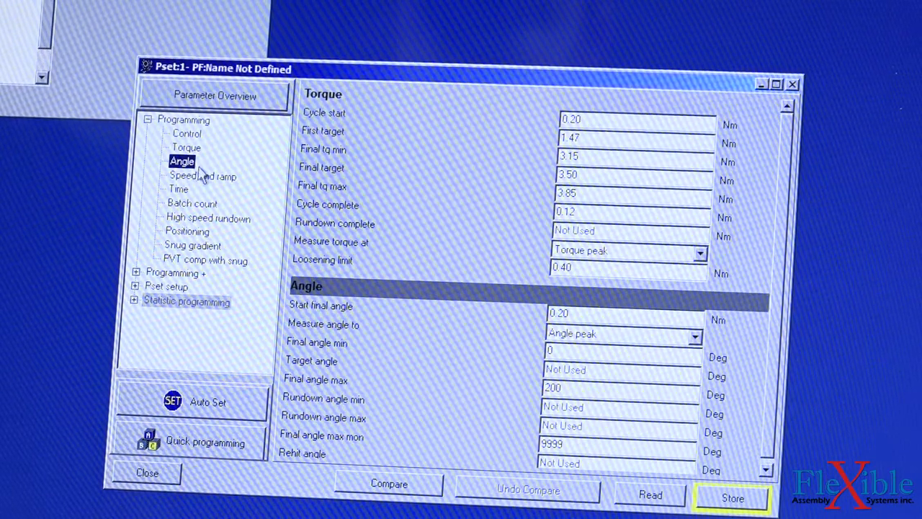
Step: Review the Speed and ramp parameters, then store Pset 1 on the controller
{"action": "left_click", "coordinate": [203, 176]}
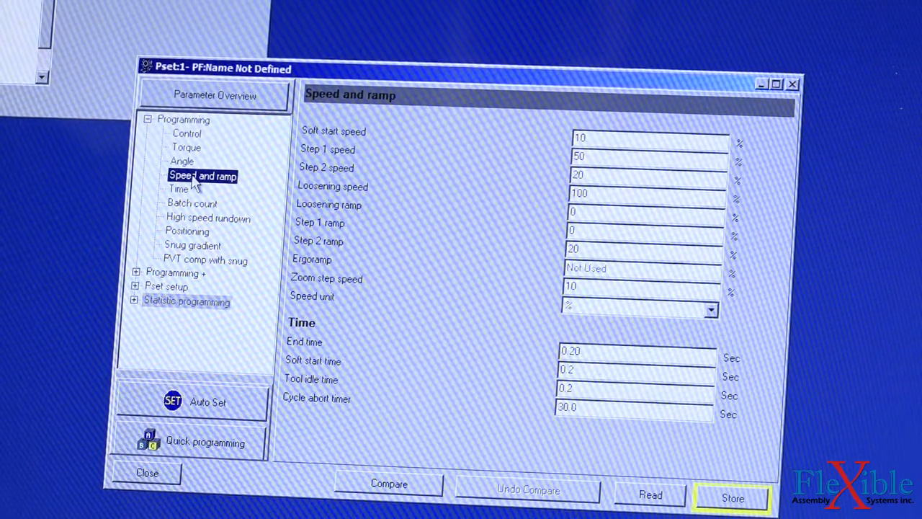
{"action": "mouse_move", "coordinate": [486, 182]}
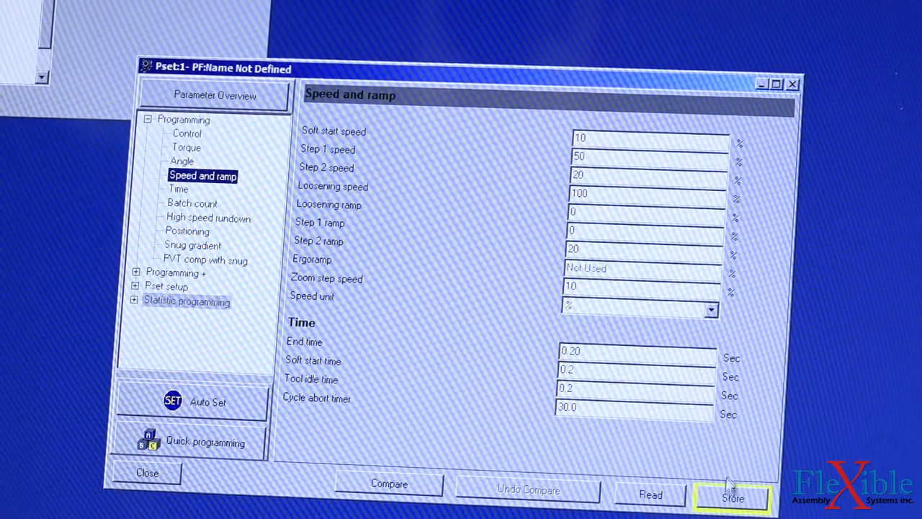
{"action": "left_click", "coordinate": [731, 498]}
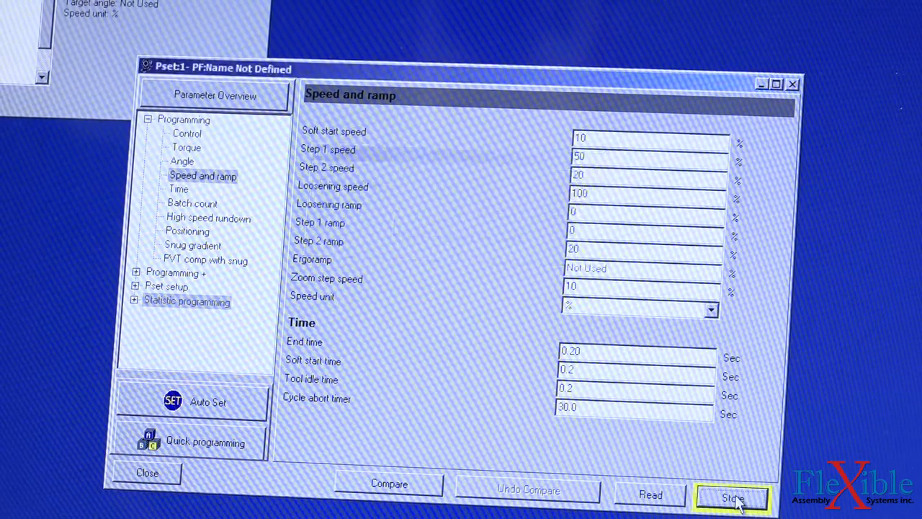
{"action": "left_click", "coordinate": [731, 497]}
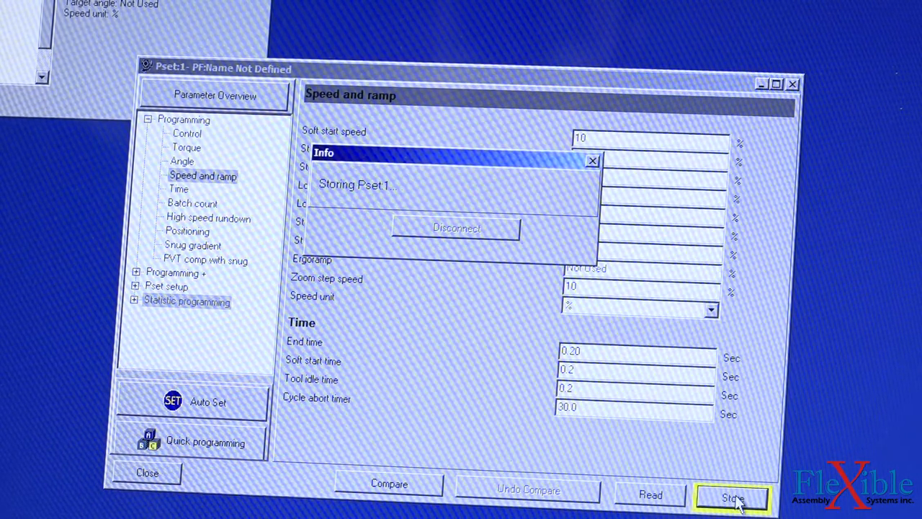
{"action": "left_click", "coordinate": [732, 497]}
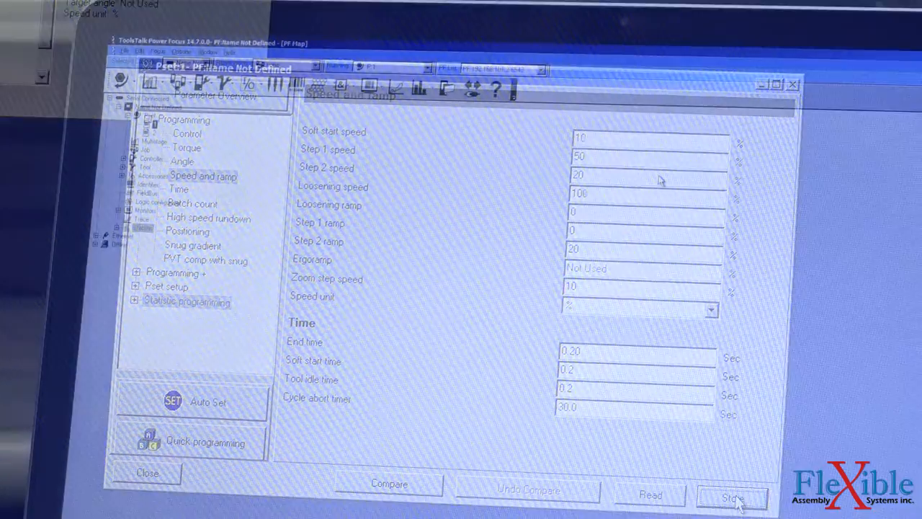
{"action": "left_click", "coordinate": [147, 473]}
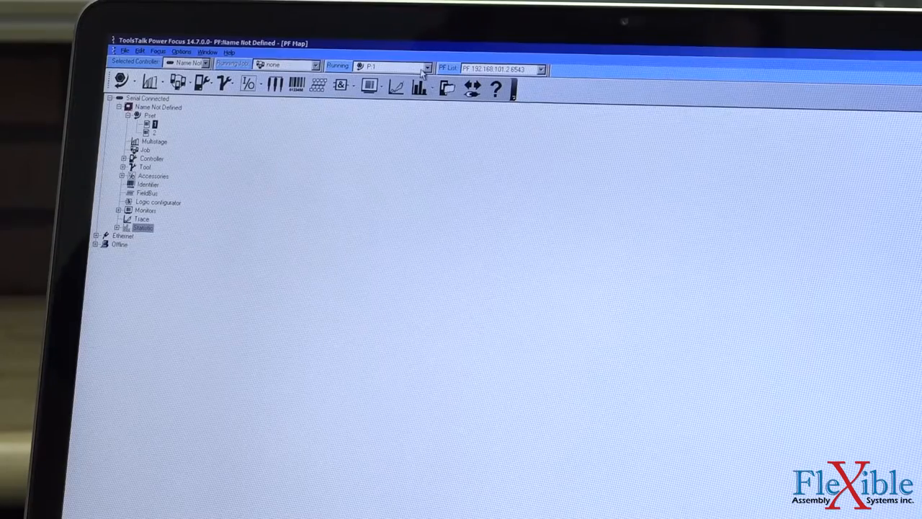
{"action": "left_click", "coordinate": [424, 65]}
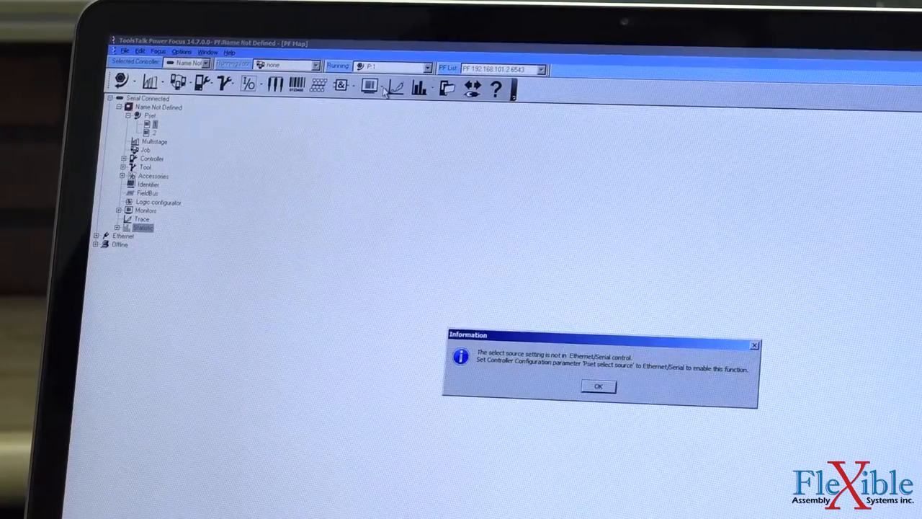
{"action": "left_click", "coordinate": [598, 386]}
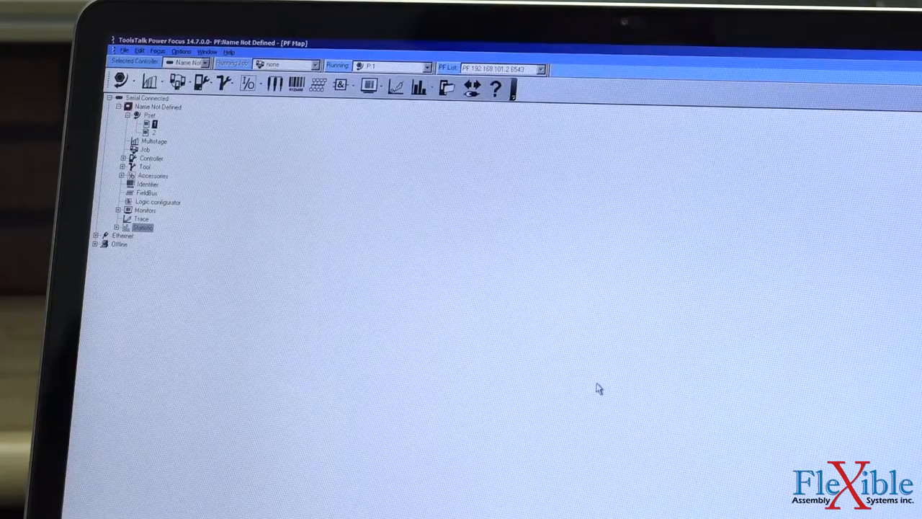
{"action": "left_click", "coordinate": [396, 87]}
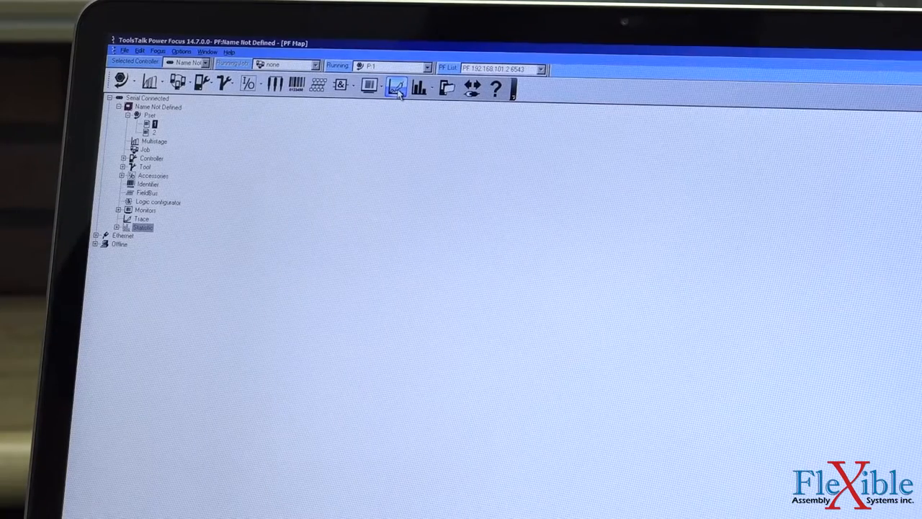
{"action": "left_click", "coordinate": [397, 87]}
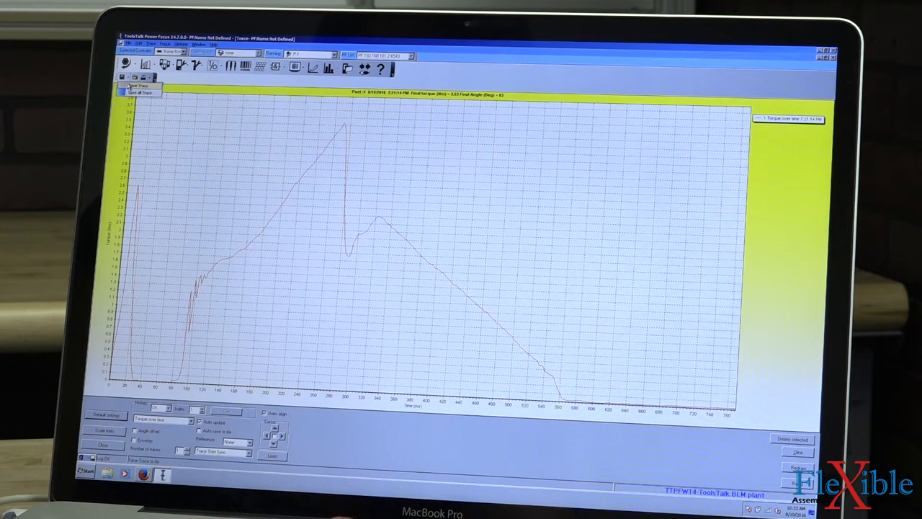
{"action": "left_click", "coordinate": [139, 85]}
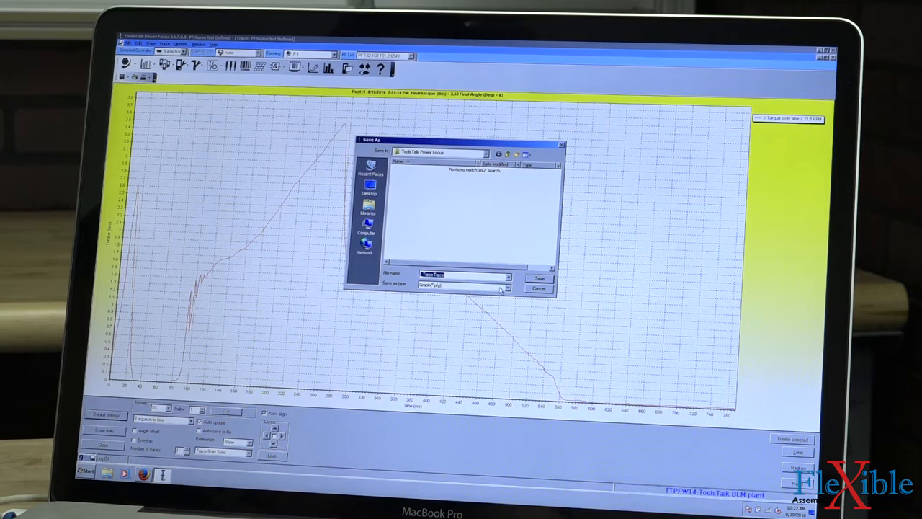
{"action": "left_click", "coordinate": [506, 287]}
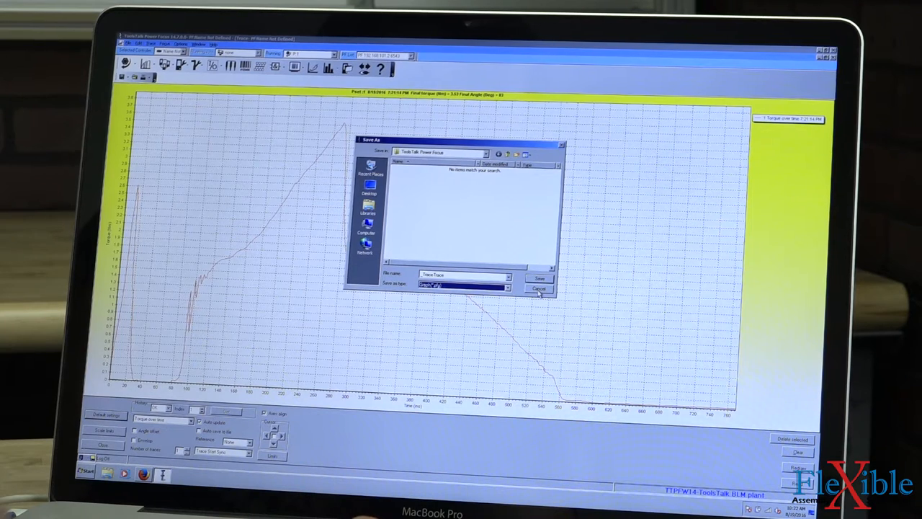
{"action": "left_click", "coordinate": [538, 288]}
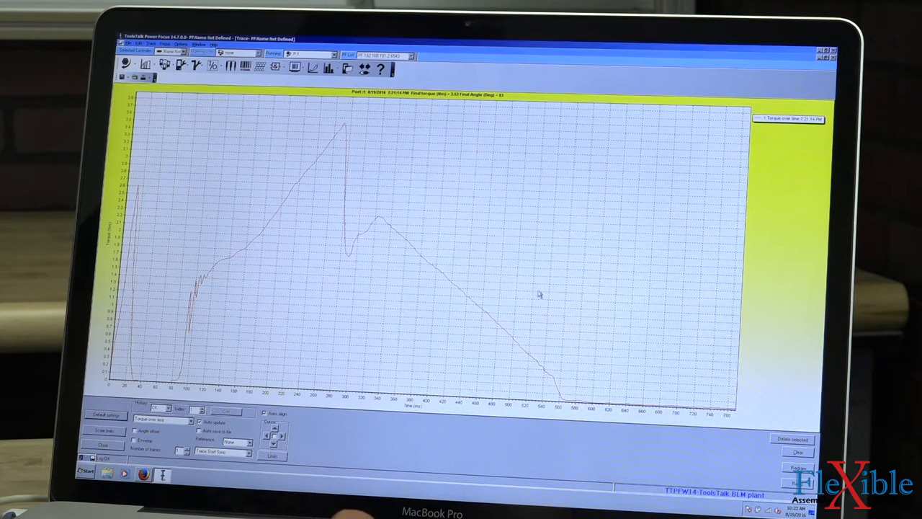
{"action": "left_click", "coordinate": [294, 67]}
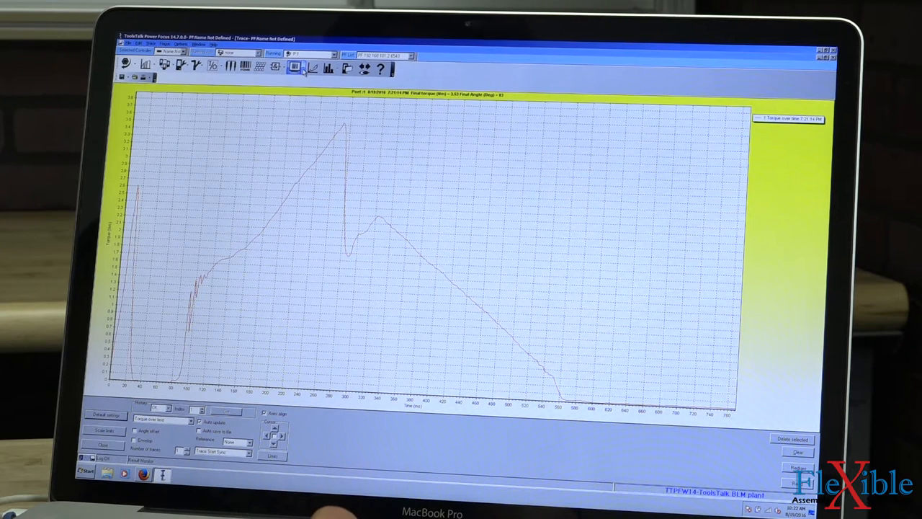
Step: Get all results from Monitors, choosing Pset 1 in SelectPset
{"action": "left_click", "coordinate": [294, 69]}
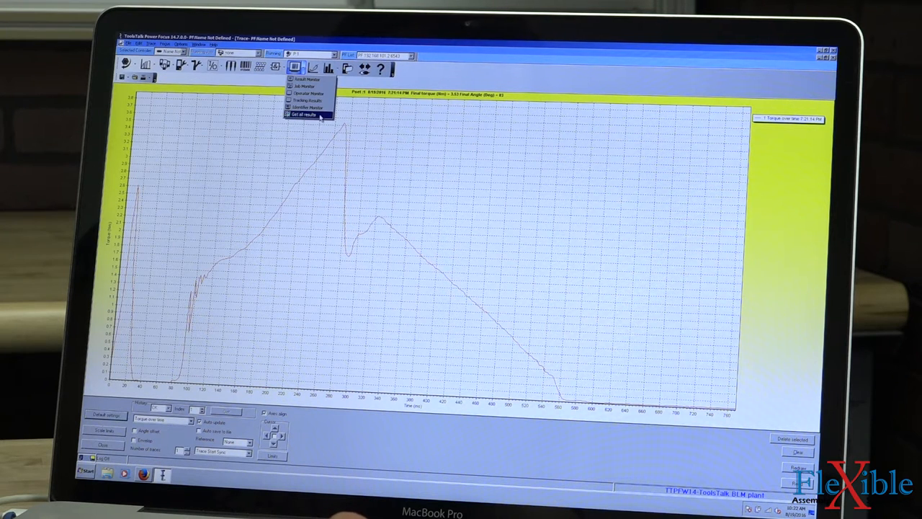
{"action": "left_click", "coordinate": [302, 116]}
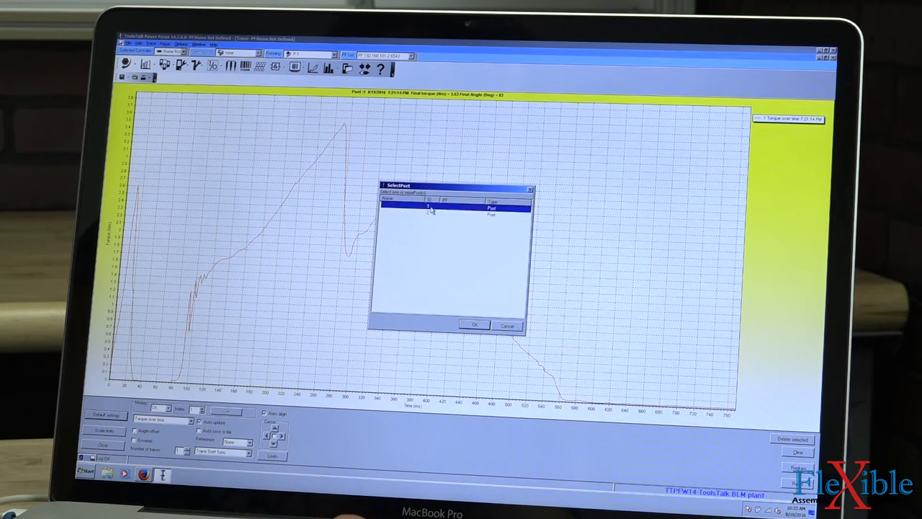
{"action": "left_click", "coordinate": [429, 207]}
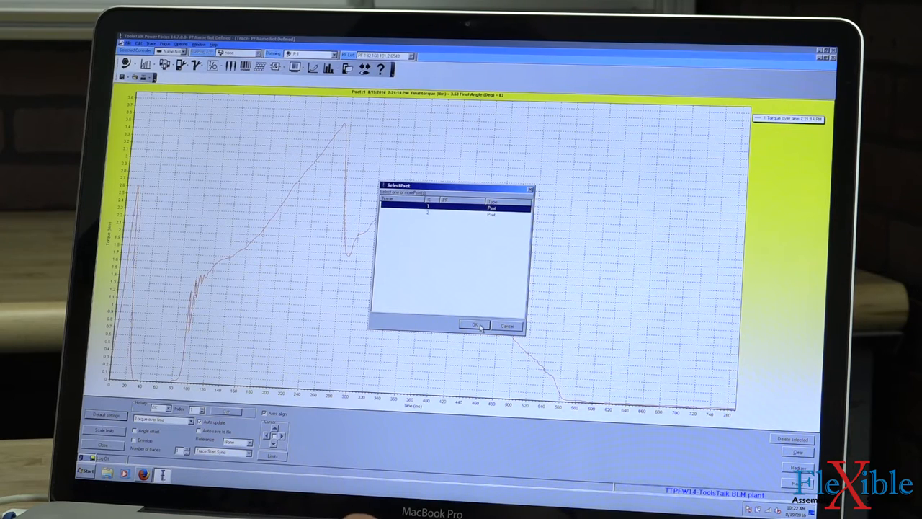
{"action": "left_click", "coordinate": [472, 325]}
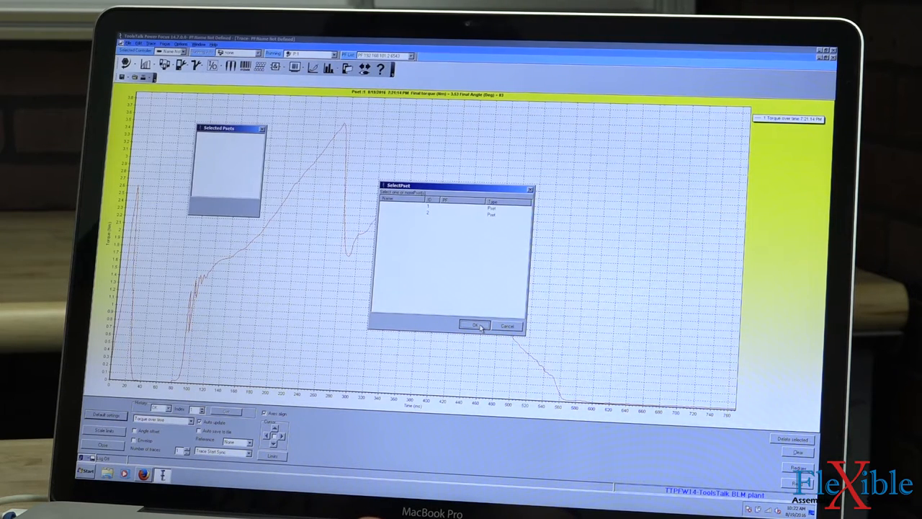
{"action": "left_click", "coordinate": [473, 325]}
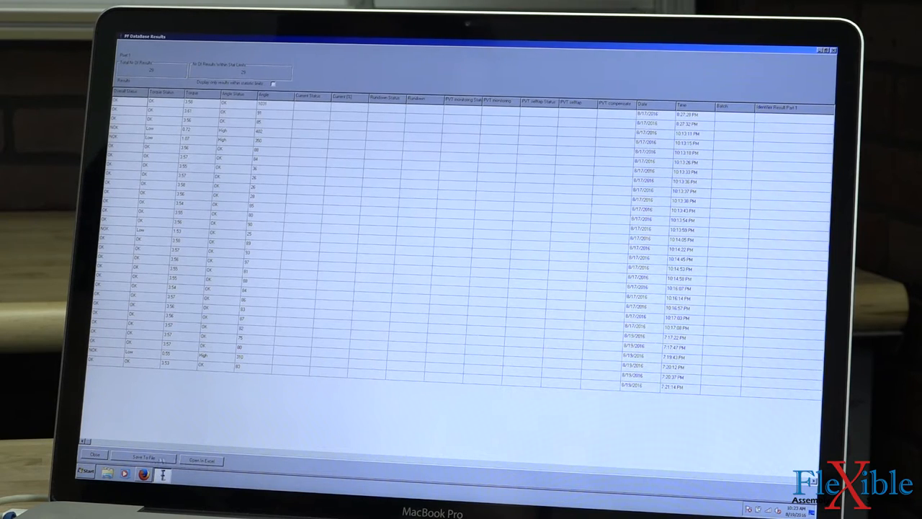
Step: Save the results as a text file named 'Test' on the Desktop
{"action": "left_click", "coordinate": [142, 458]}
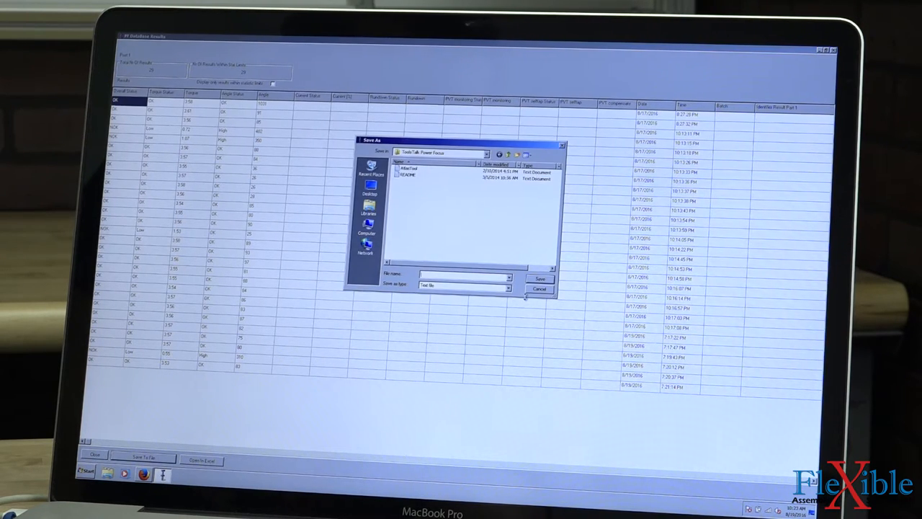
{"action": "left_click", "coordinate": [506, 288]}
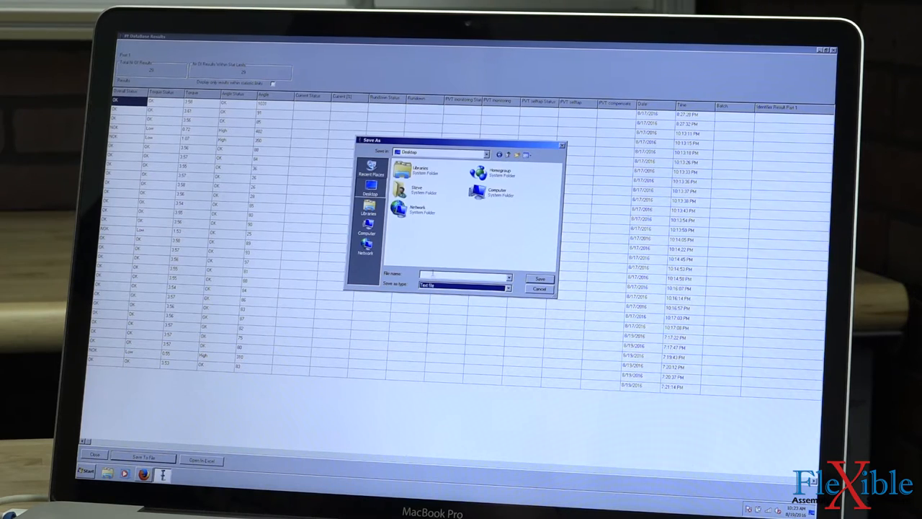
{"action": "type", "text": "Test"}
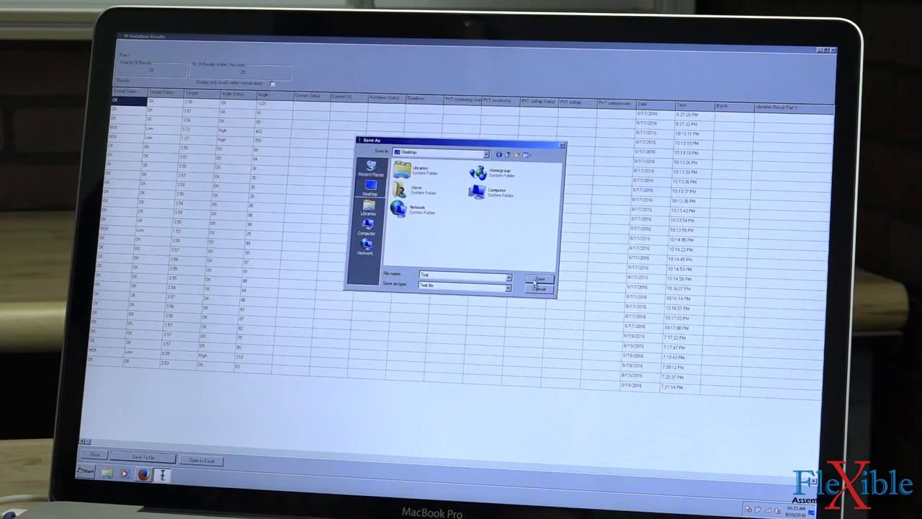
{"action": "left_click", "coordinate": [538, 288]}
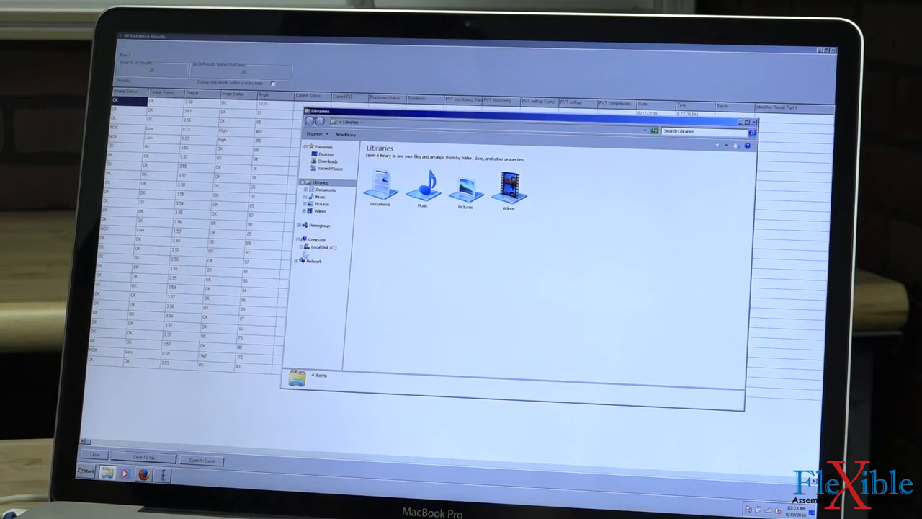
Step: Open Test from the Desktop in Notepad and maximize the window
{"action": "left_click", "coordinate": [320, 153]}
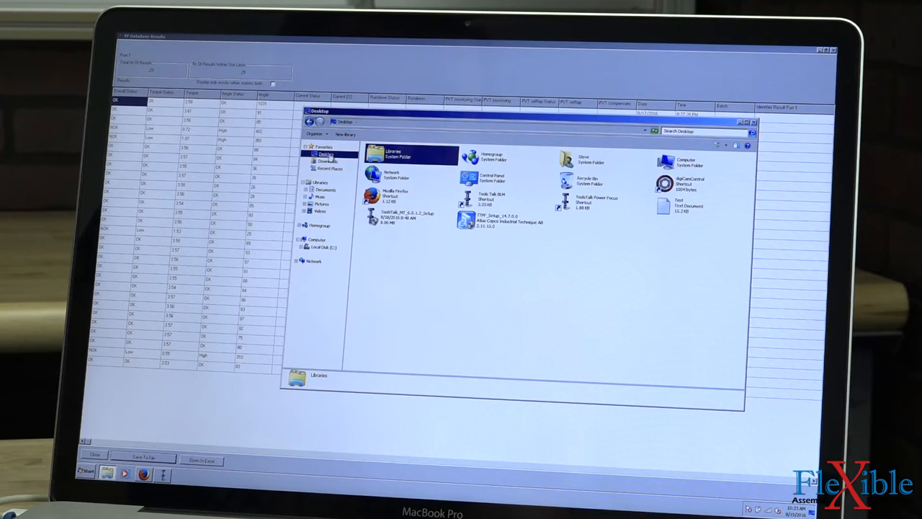
{"action": "left_click", "coordinate": [688, 205]}
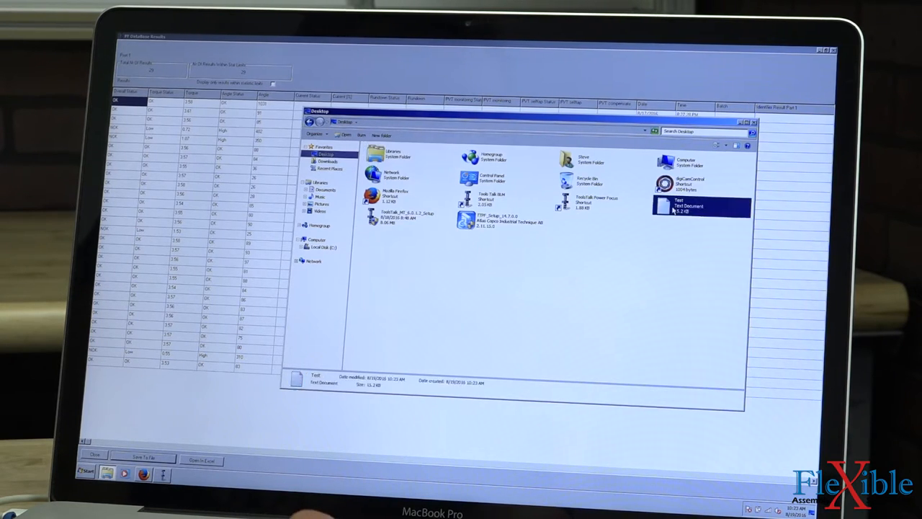
{"action": "double_click", "coordinate": [677, 207]}
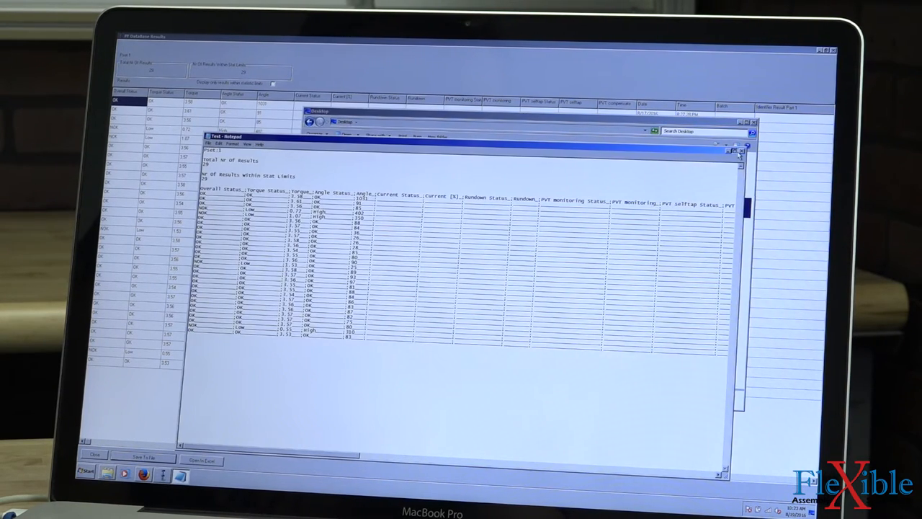
{"action": "left_click", "coordinate": [734, 142]}
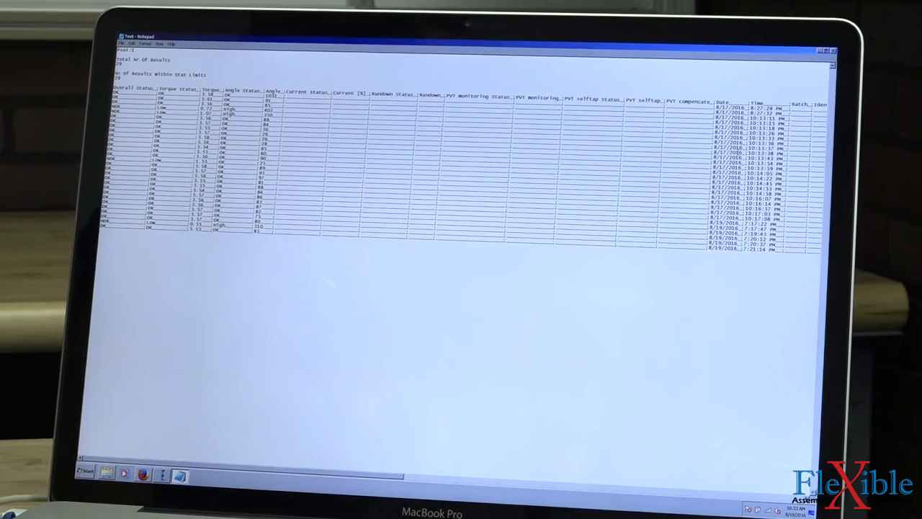